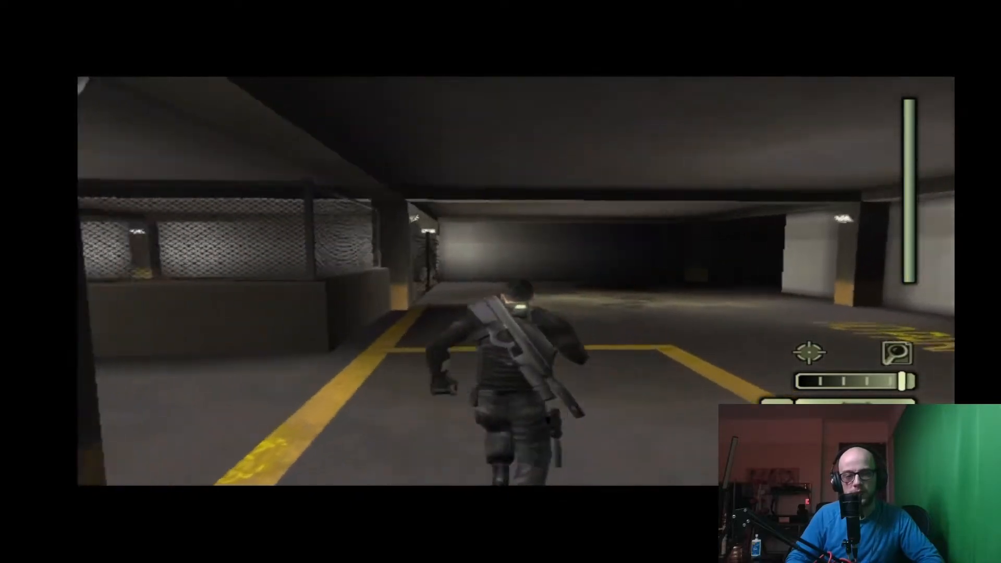
# - Play Splinter Cell briefly, then bring up Dolphin's in-game emulation menu
pyautogui.press('w')
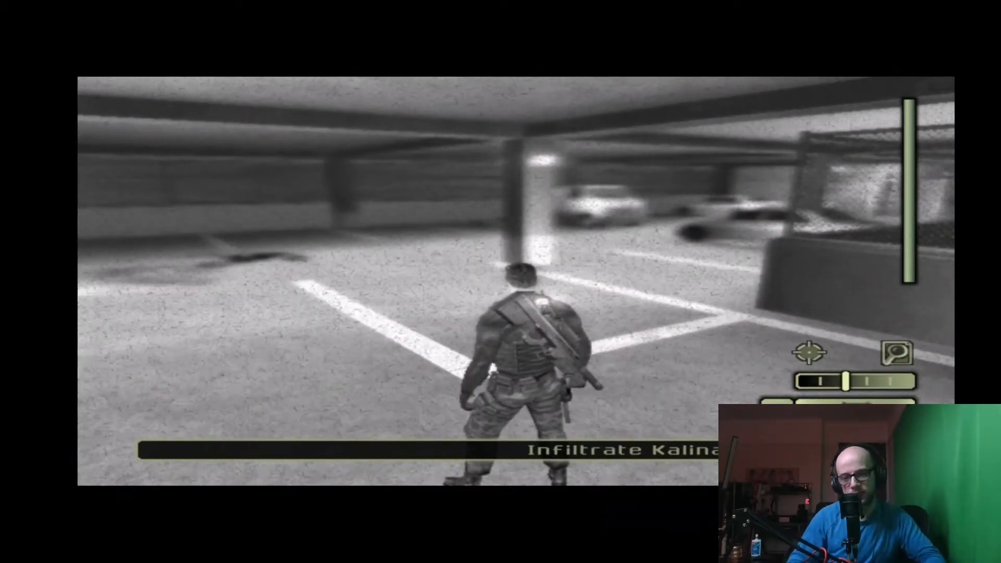
pyautogui.press('w')
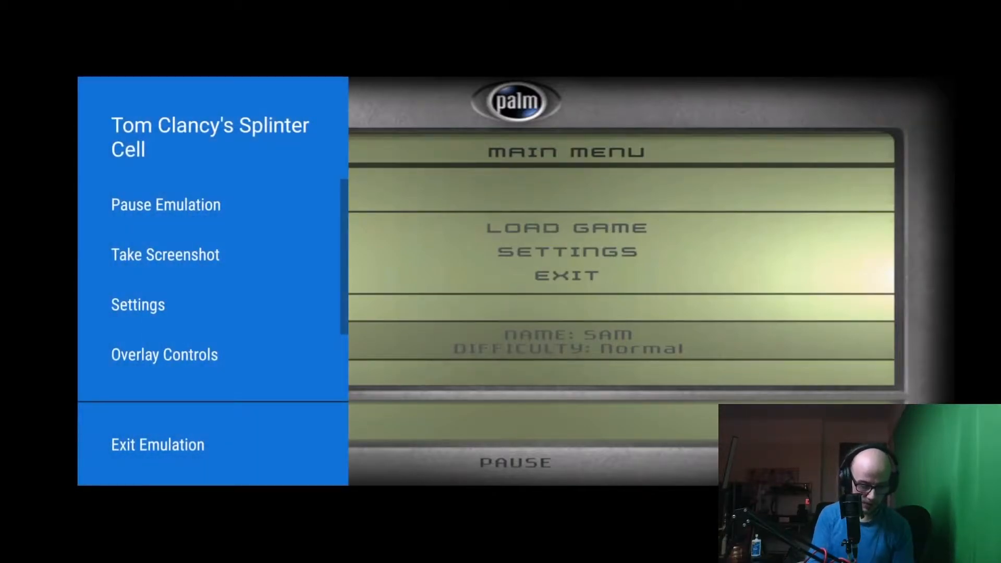
# - Exit the Splinter Cell emulation and return the phone to its home screen
pyautogui.click(157, 444)
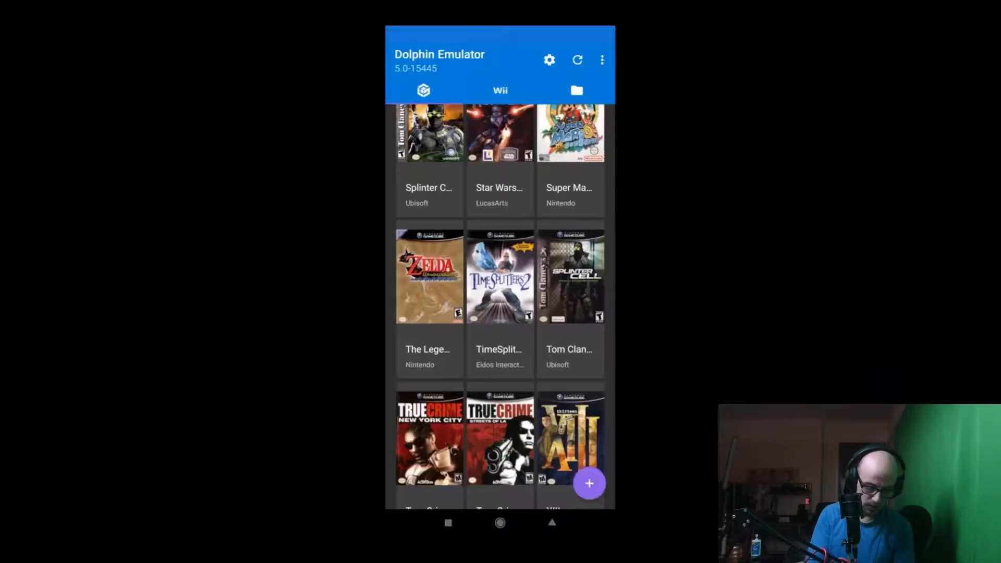
pyautogui.click(499, 523)
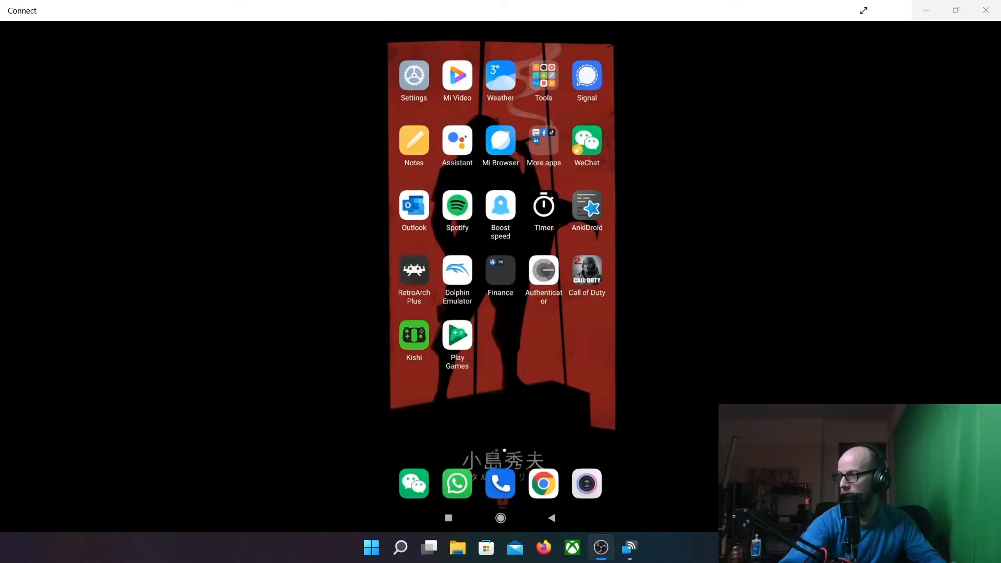
pyautogui.moveTo(651, 526)
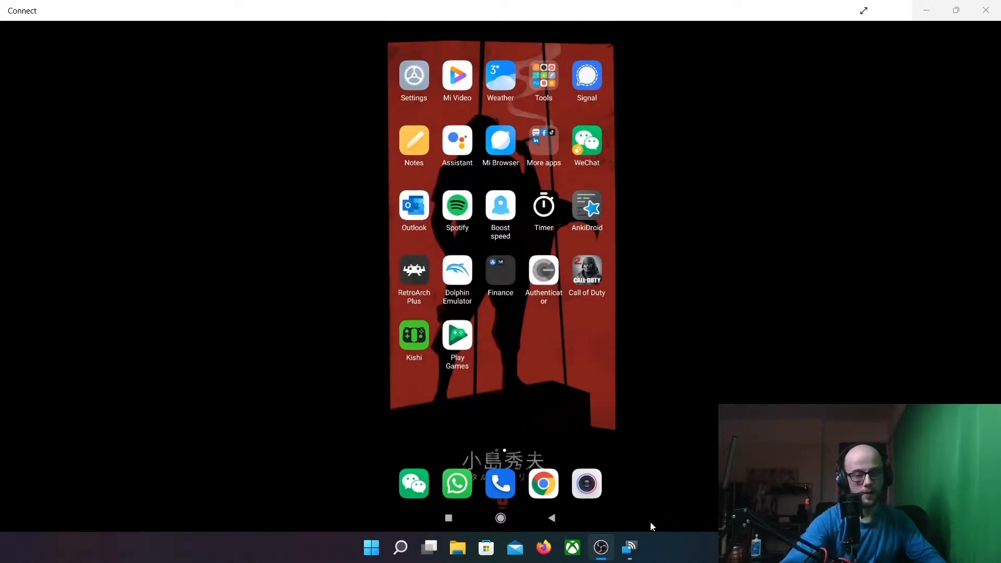
# - Launch dxdiag from Start search and choose Save All Information
pyautogui.click(372, 548)
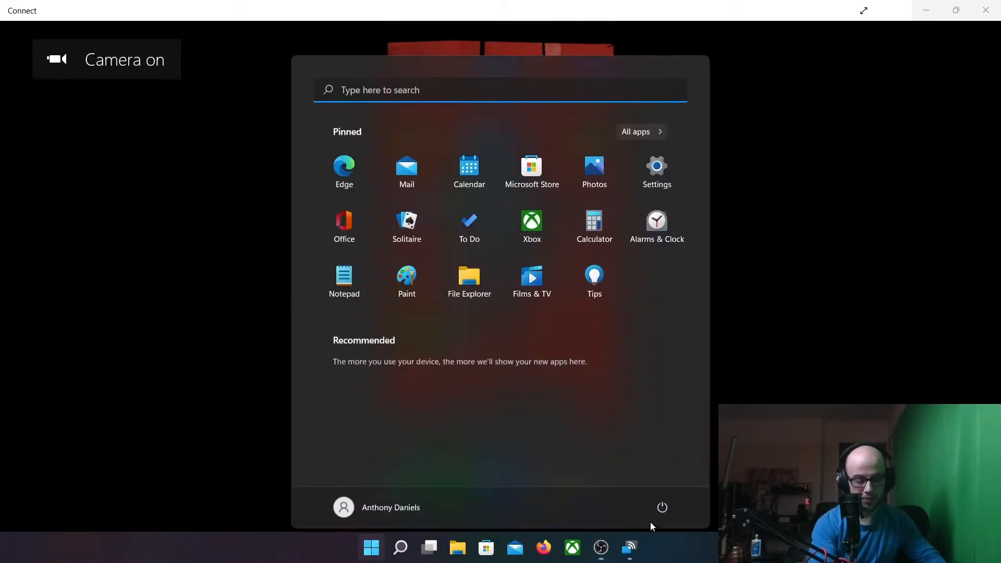
pyautogui.write('dxdi')
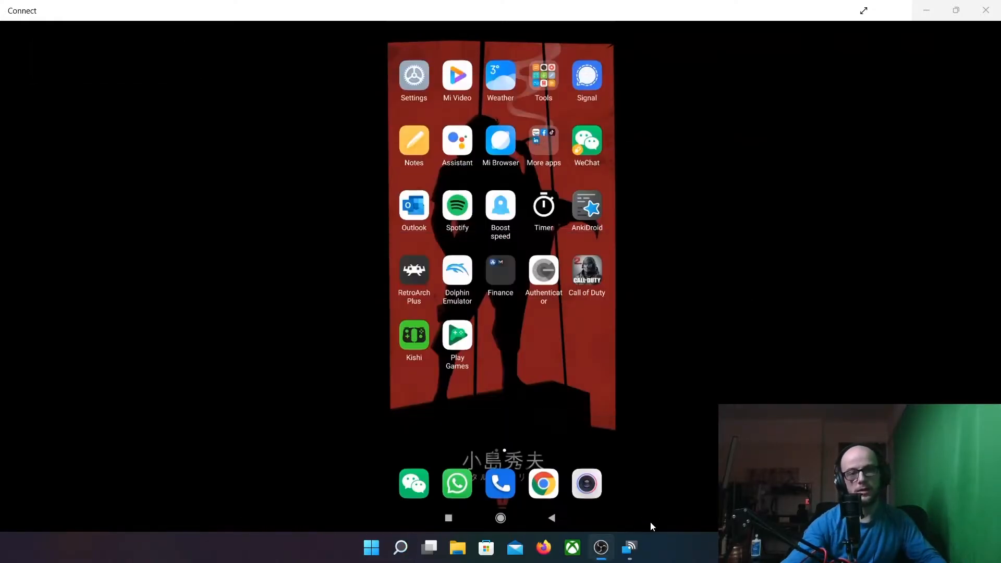
pyautogui.moveTo(650, 438)
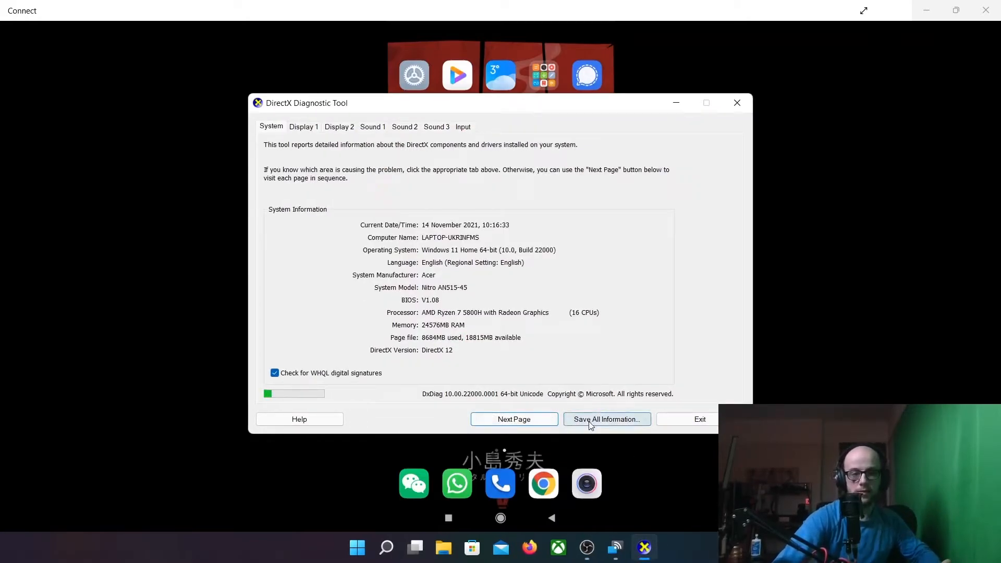
pyautogui.click(606, 420)
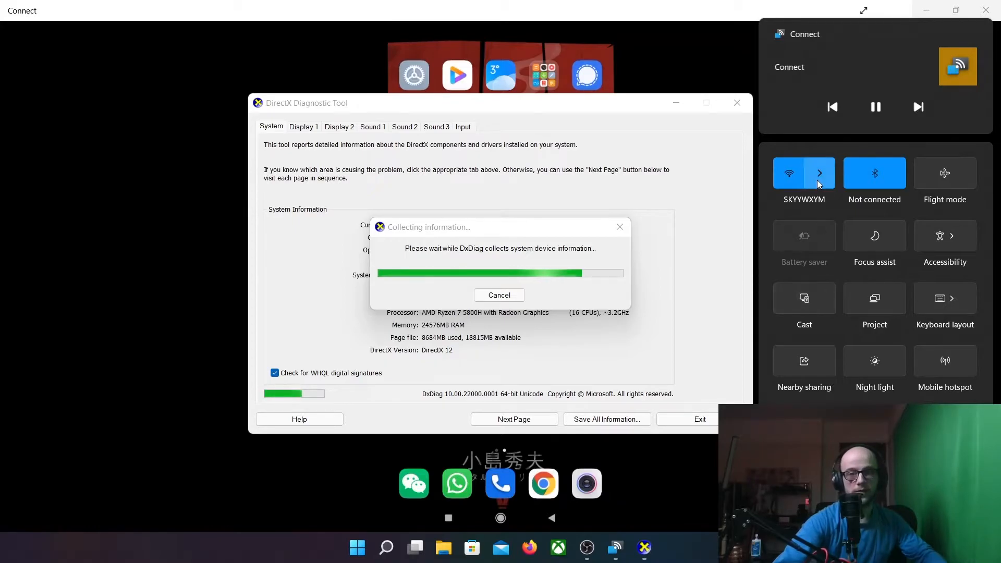
# - Save the report as DxDiag.txt on the Desktop and minimize the Connect window
pyautogui.click(605, 420)
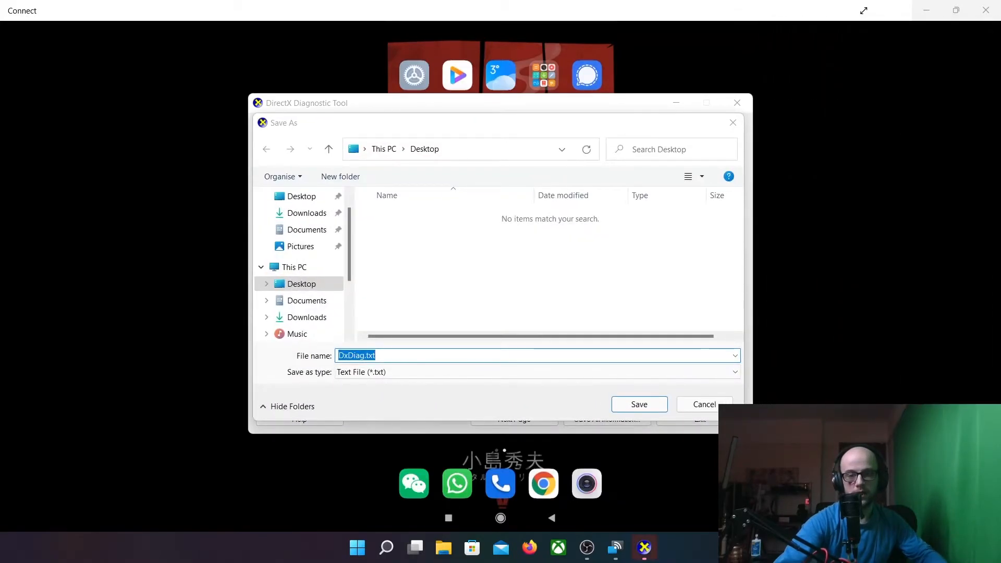
pyautogui.click(639, 405)
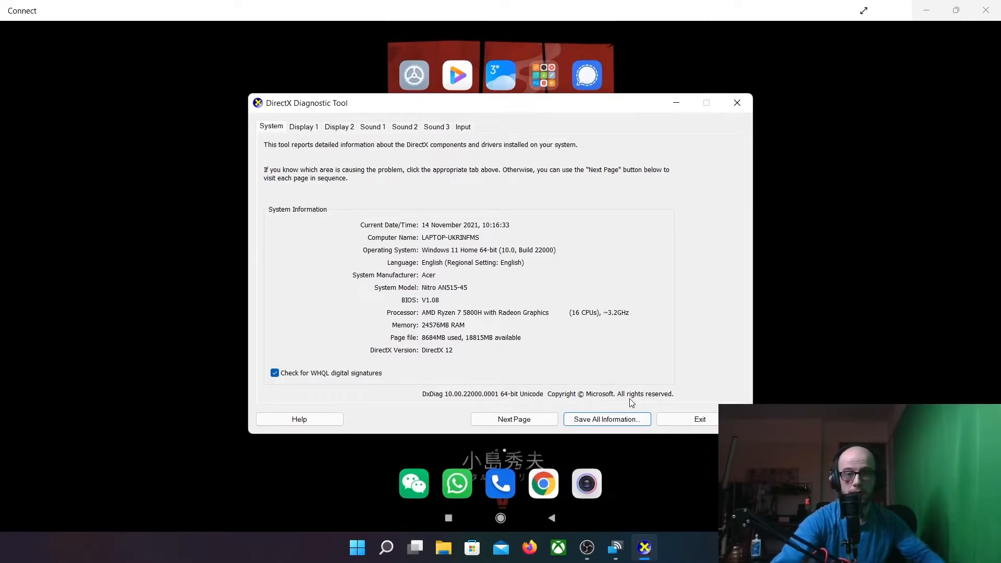
pyautogui.moveTo(681, 288)
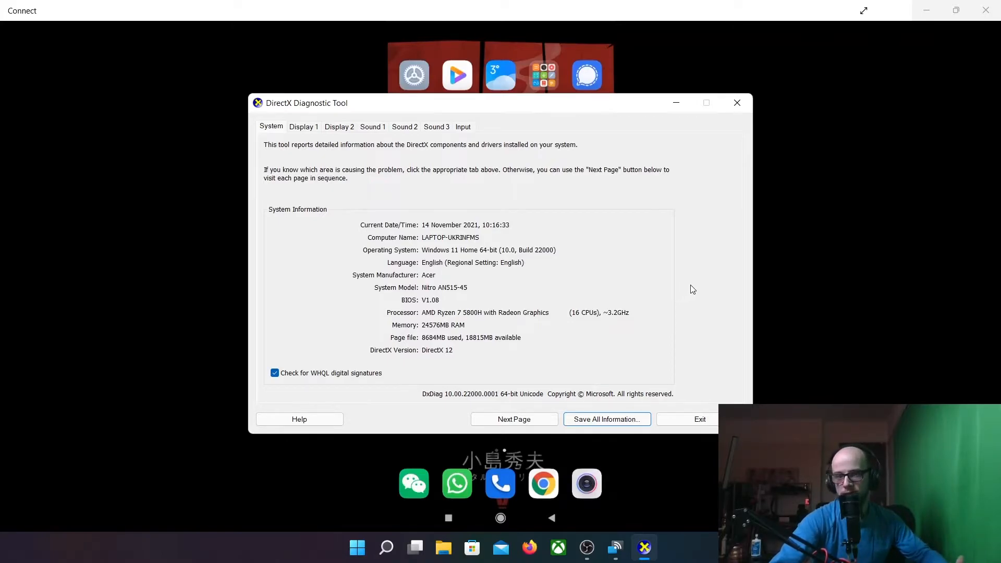
pyautogui.moveTo(660, 169)
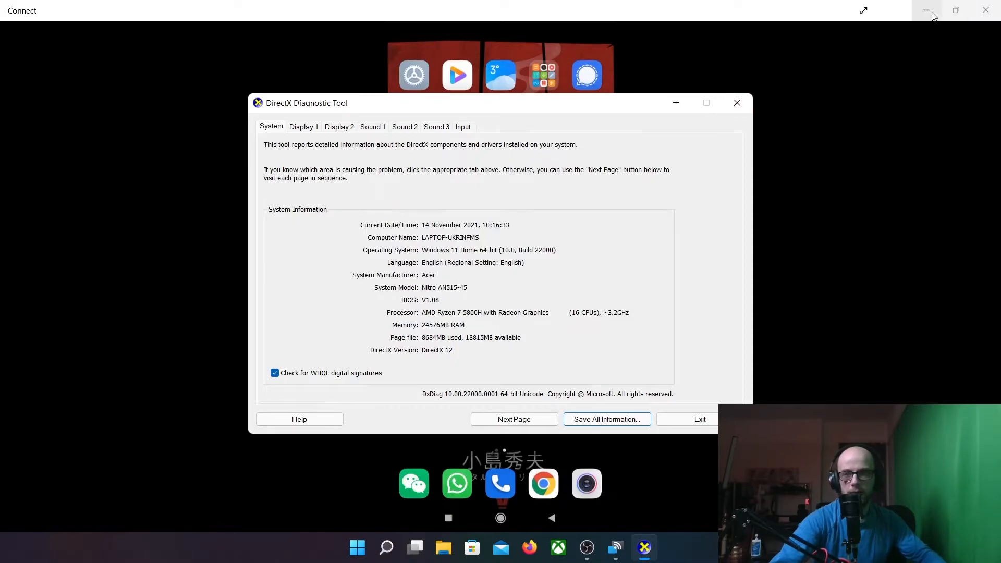
pyautogui.click(926, 10)
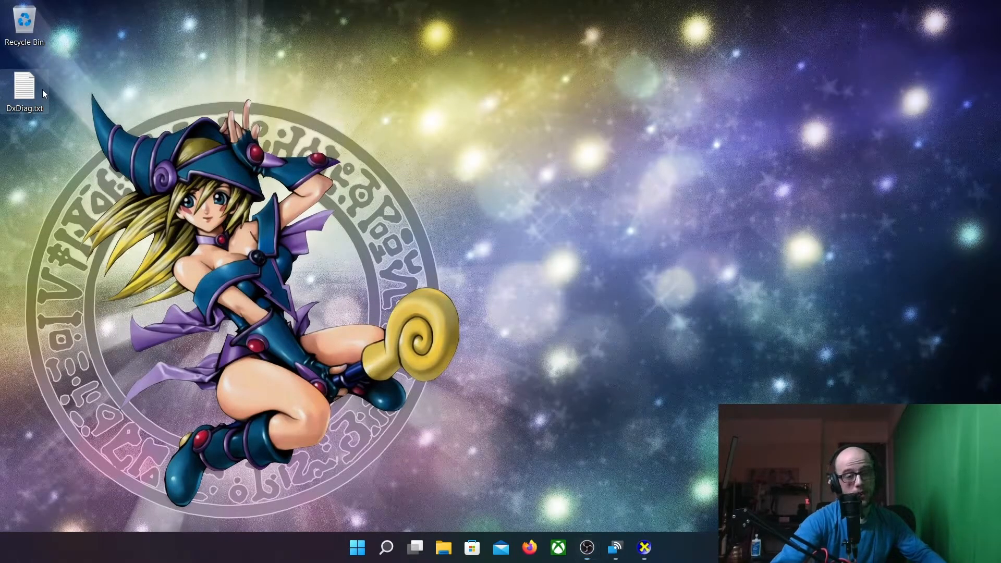
# - Open DxDiag.txt maximized in Notepad and highlight the 'Miracast: Available, with HDCP' line
pyautogui.doubleClick(24, 86)
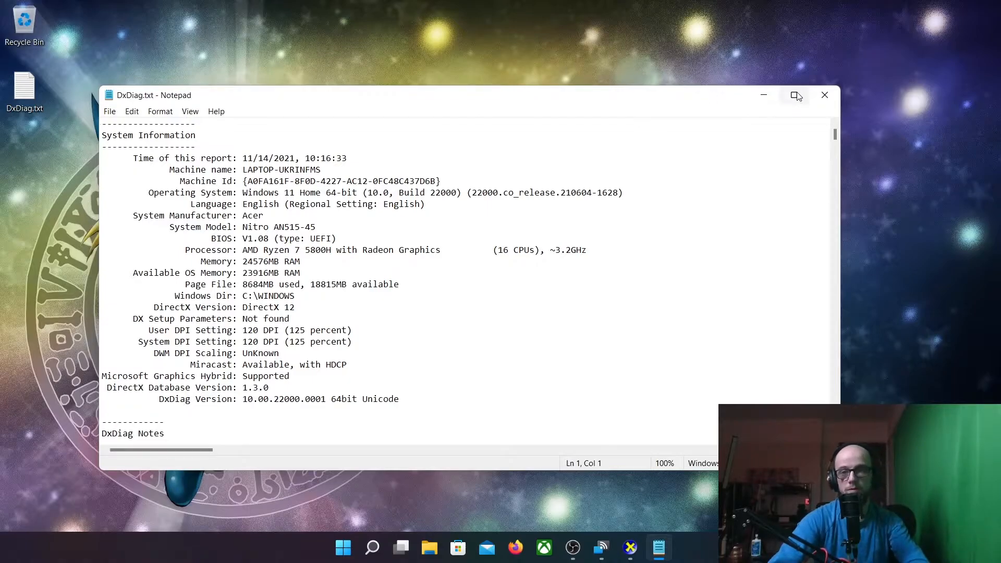
pyautogui.click(796, 95)
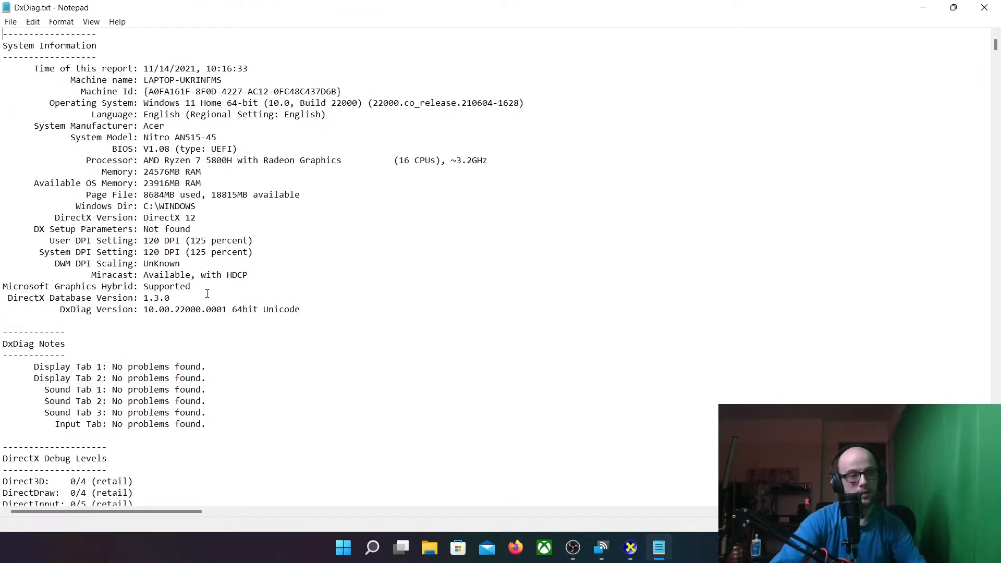
pyautogui.click(601, 547)
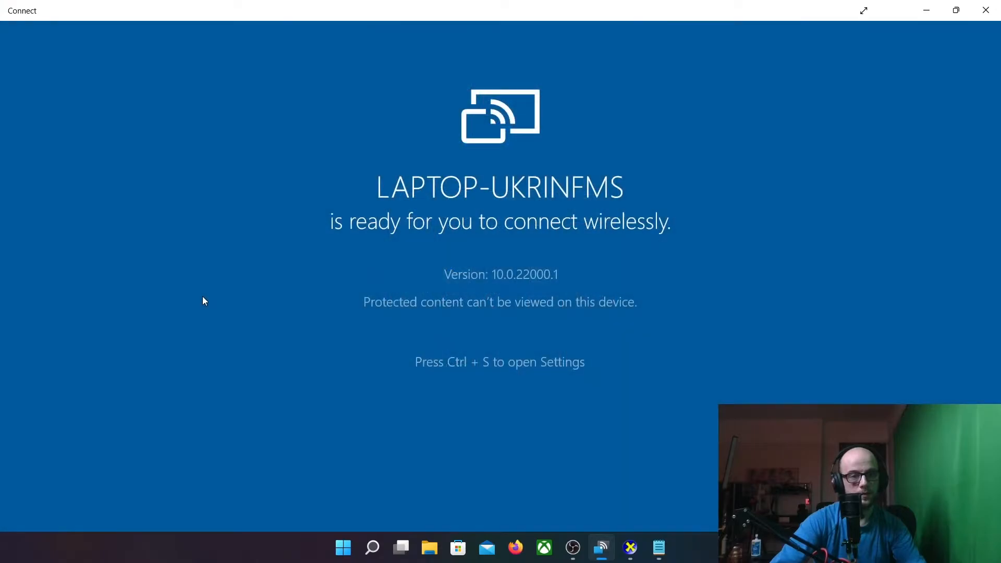
pyautogui.click(658, 547)
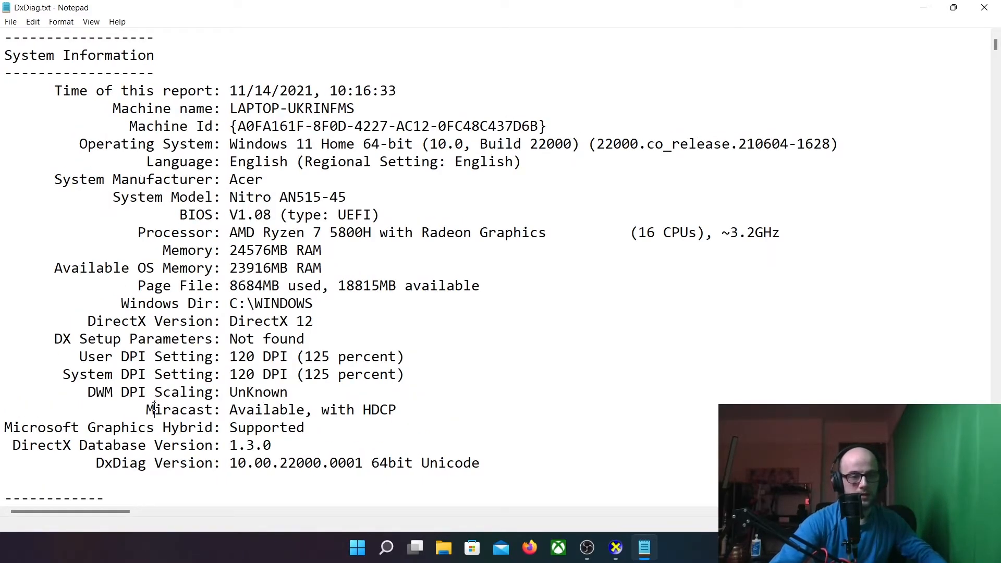
pyautogui.doubleClick(380, 409)
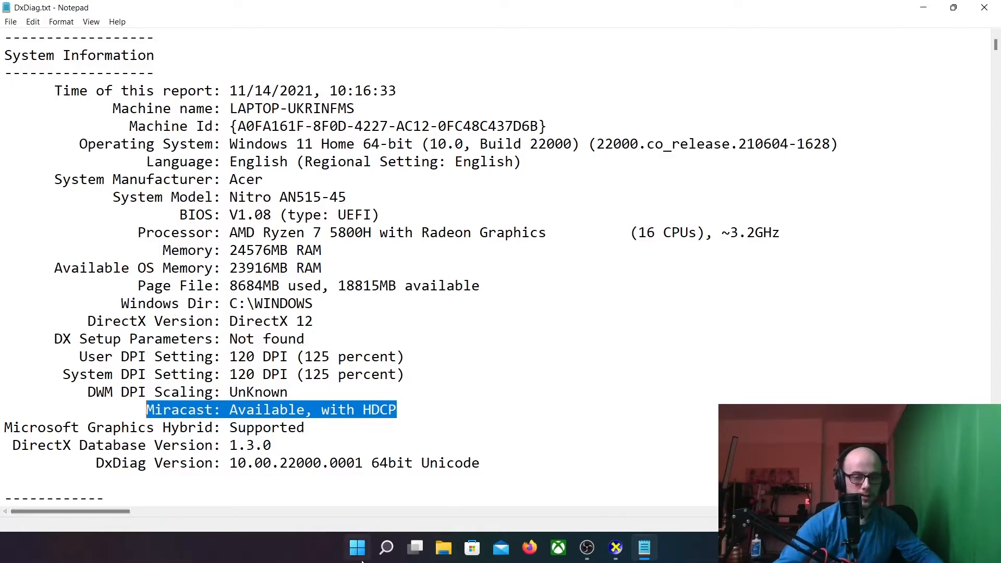
pyautogui.moveTo(357, 547)
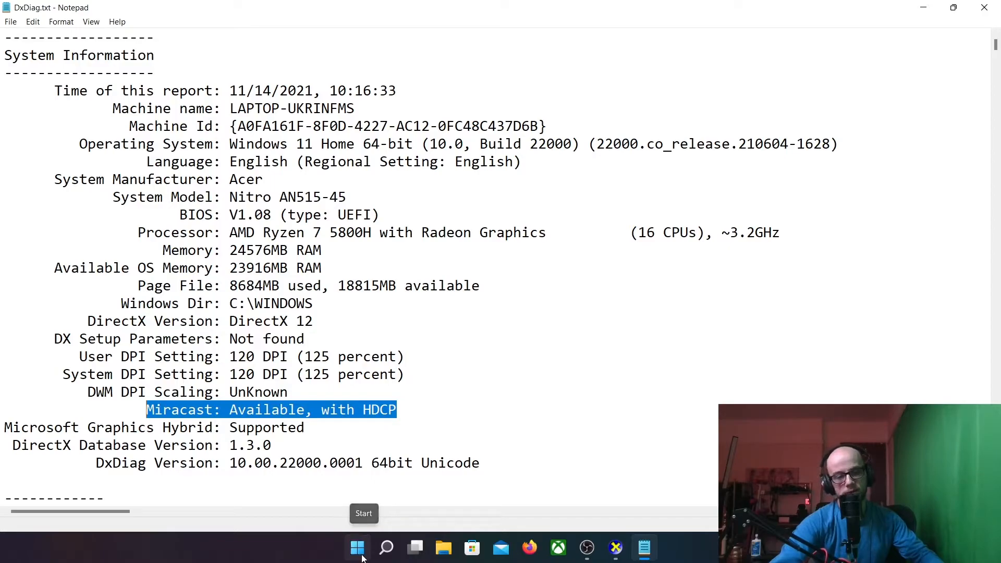
# - Open Optional features in Settings, browse the add-feature list and cancel without installing
pyautogui.click(357, 548)
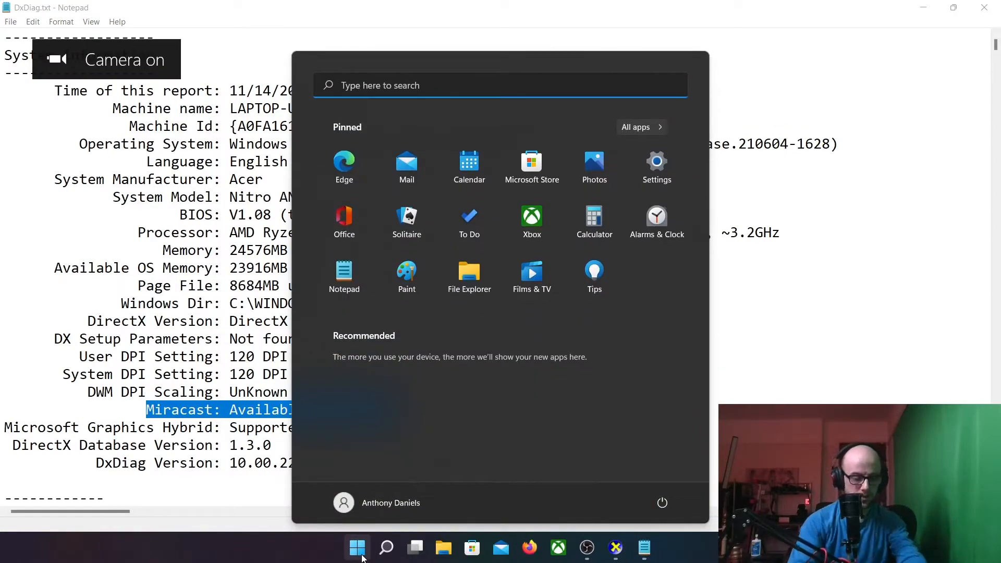
pyautogui.write('opti')
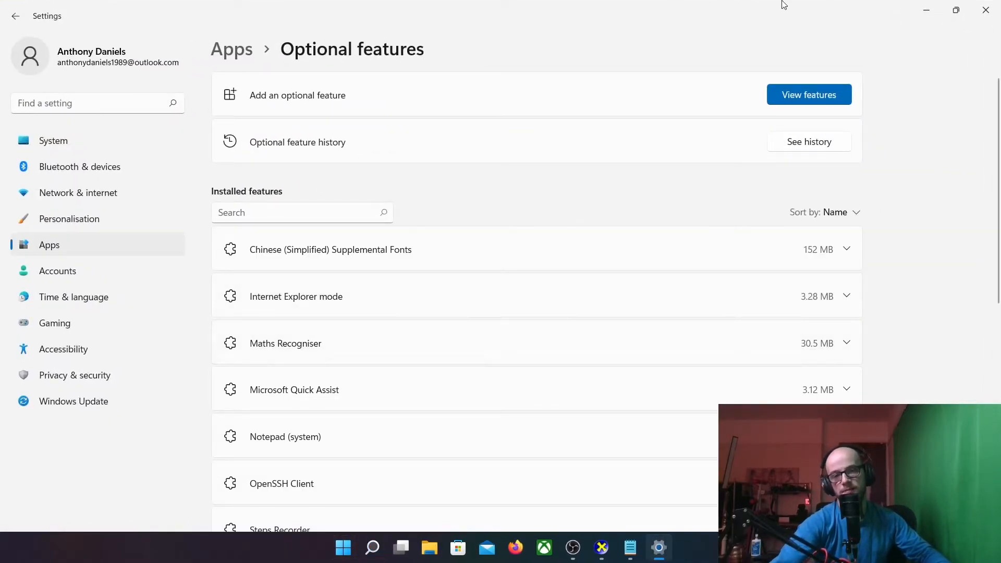
pyautogui.click(808, 95)
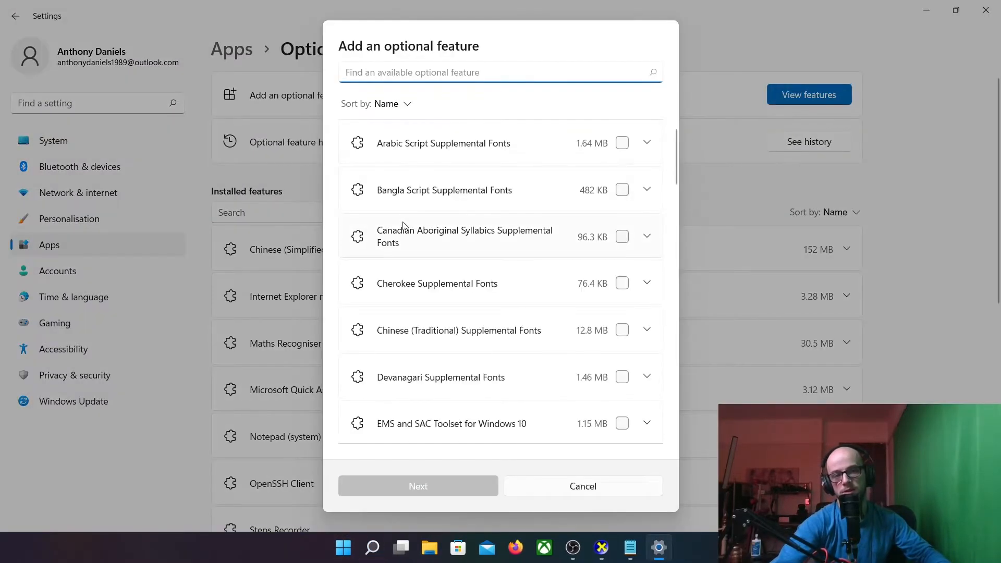
pyautogui.scroll(-3)
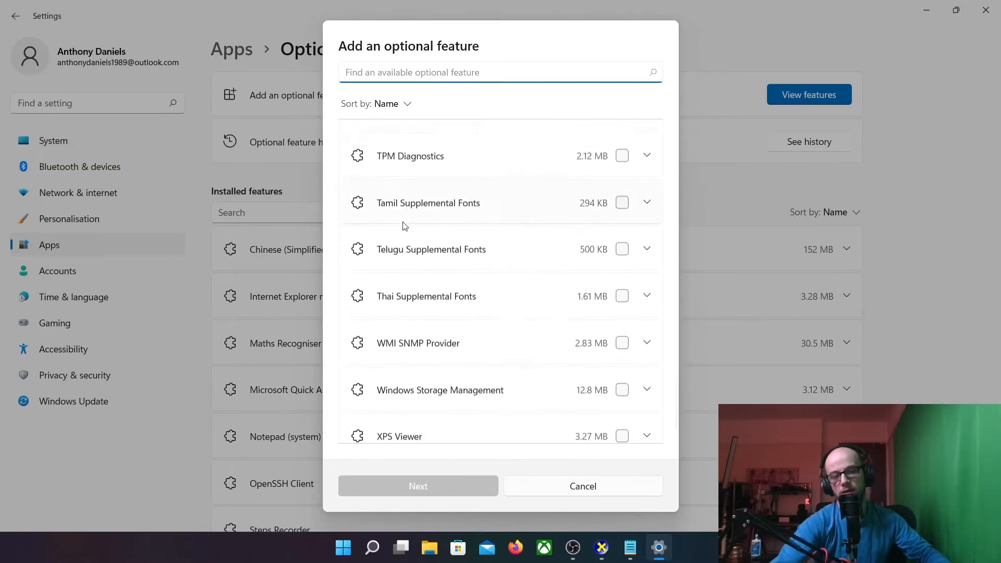
pyautogui.scroll(3)
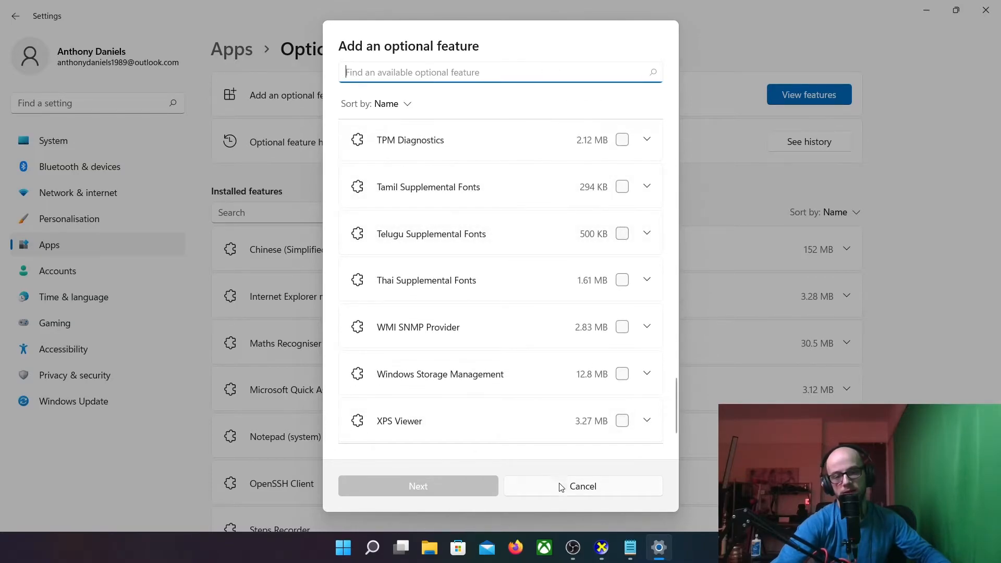
pyautogui.click(583, 486)
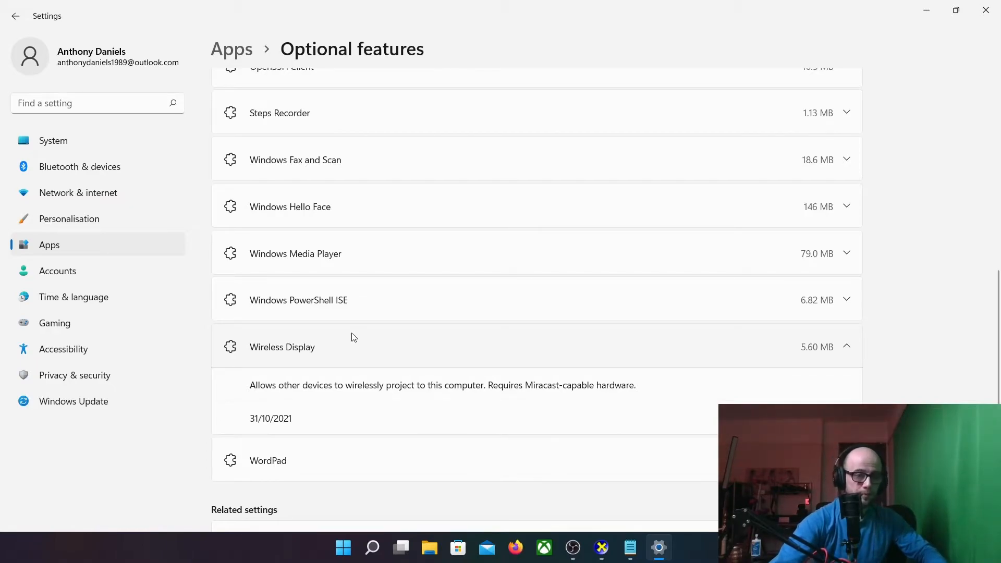
# - Bring the Connect wireless display app back to the foreground
pyautogui.click(343, 548)
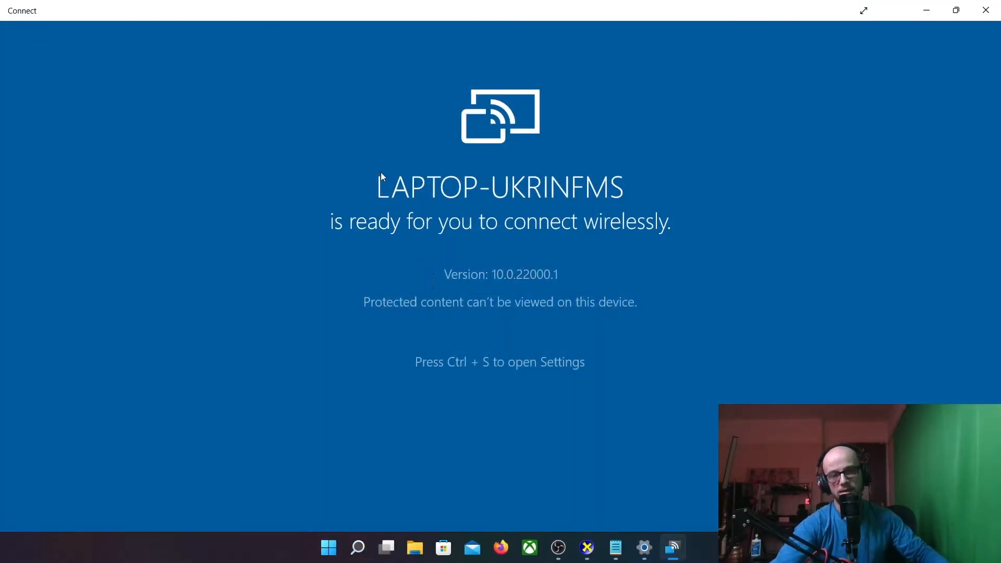
pyautogui.moveTo(565, 195)
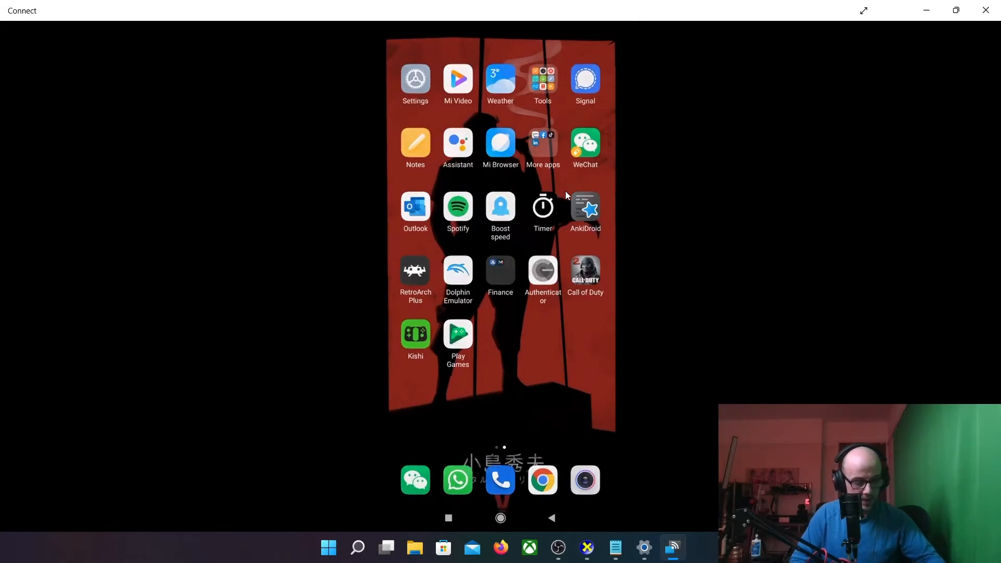
# - Launch RetroArch Plus on the mirrored phone and scroll its Main Menu to Information and Help
pyautogui.click(415, 272)
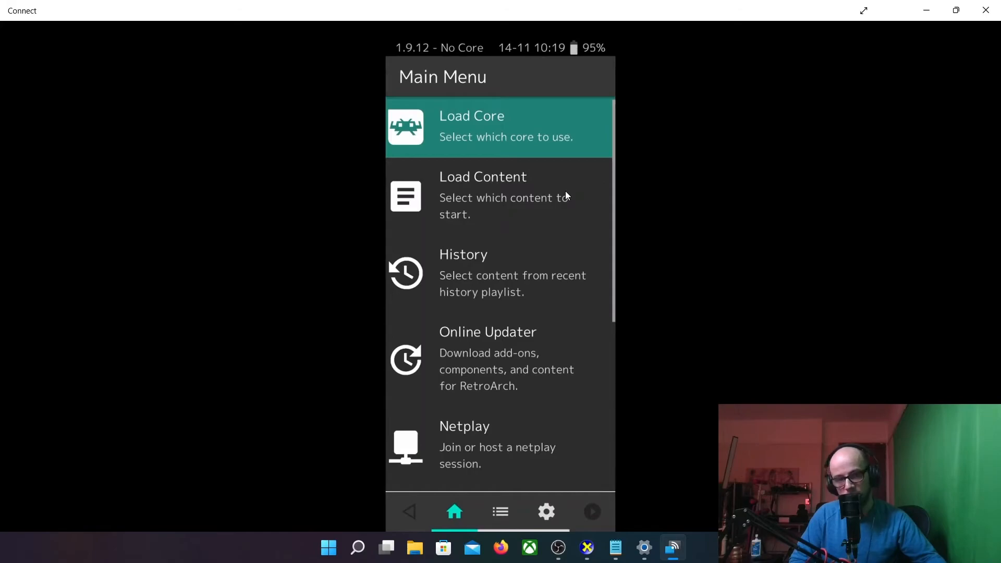
pyautogui.scroll(-3)
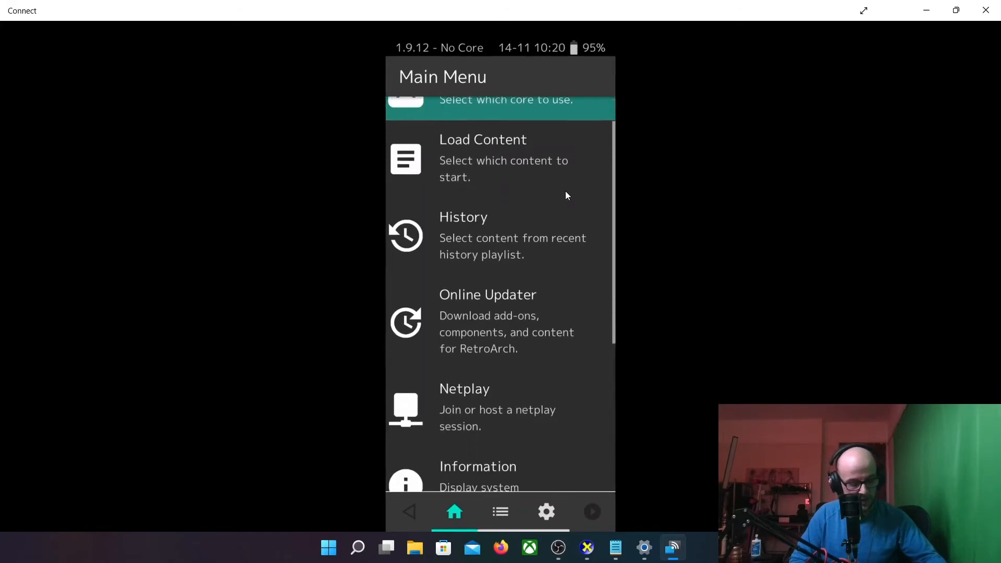
pyautogui.scroll(-3)
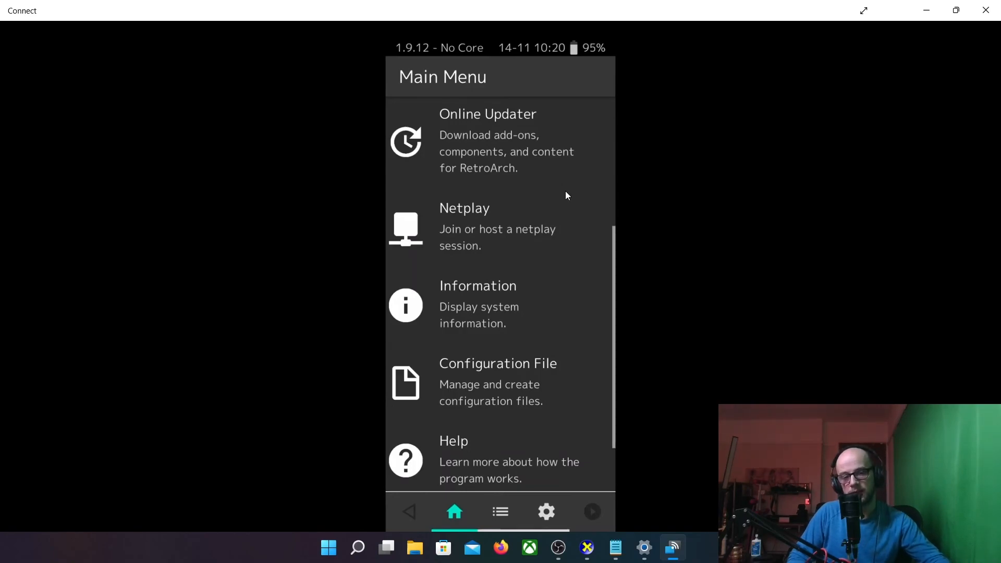
pyautogui.moveTo(586, 252)
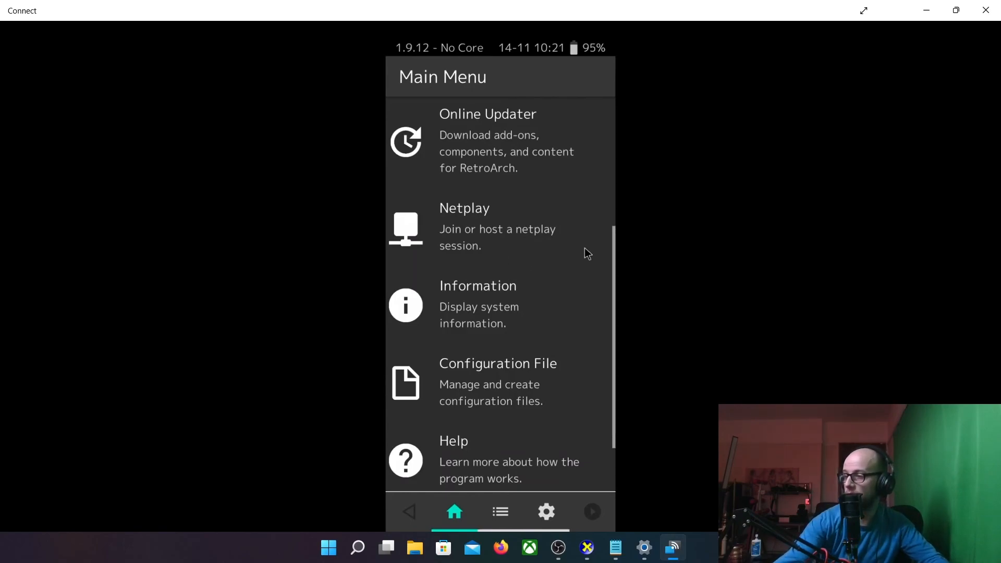